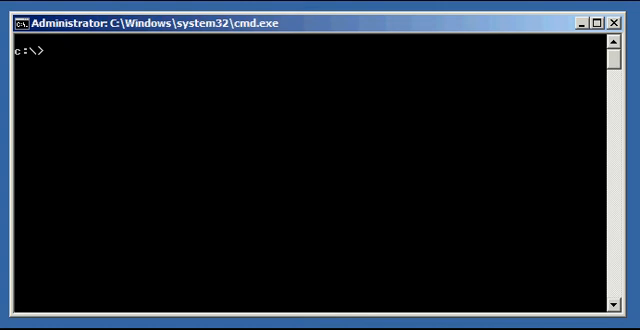
Step: Set ORACLE_SID to finance and echo %ORACLE_SID% to confirm the value
type("sE")
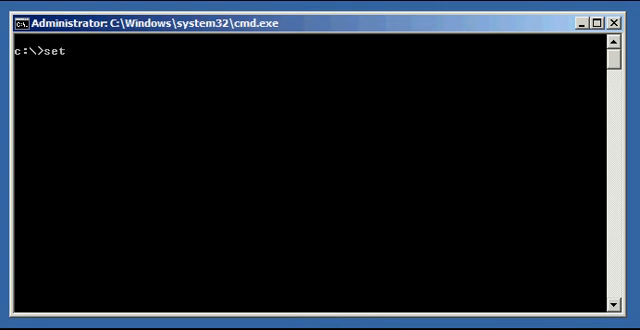
type("ORACLE-S")
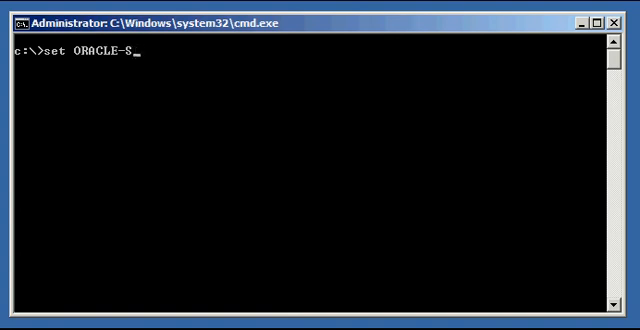
type("ID=finance")
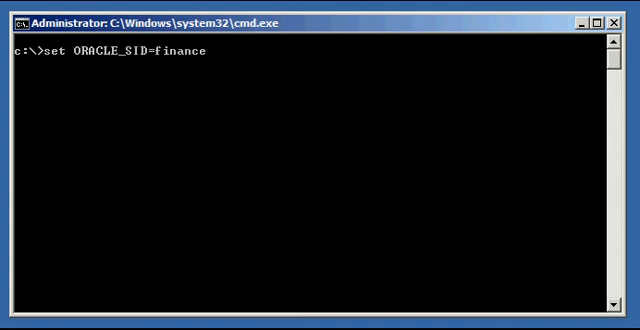
type("echo %ORACL")
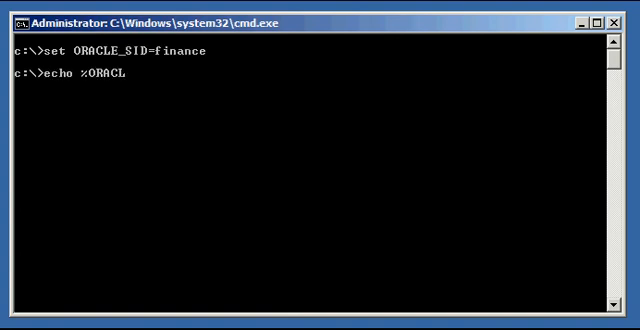
type("E_SID%")
type("sqlplus / a")
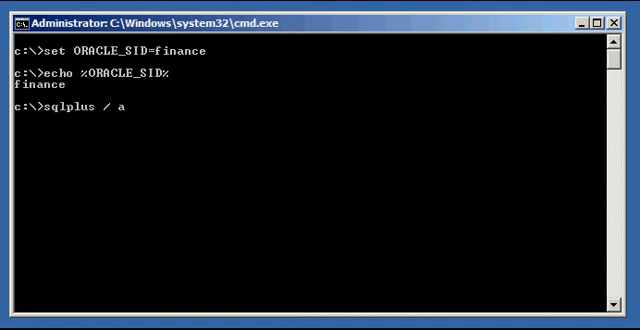
Step: Connect with sqlplus / as sysdba, check the current user, and query v$database for its name
key("Return")
type("show us")
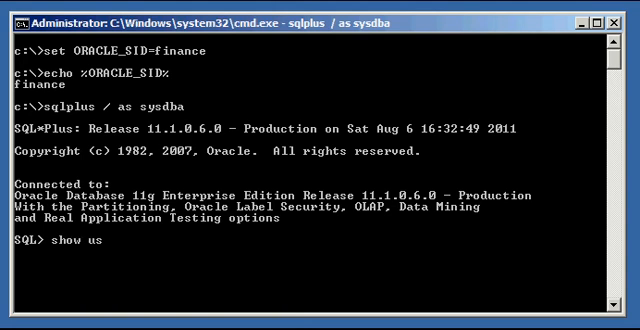
key("Return")
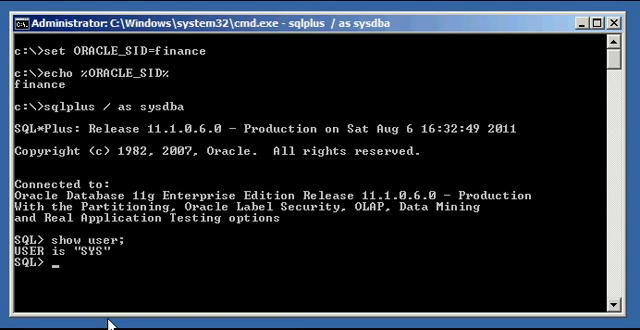
type("select name")
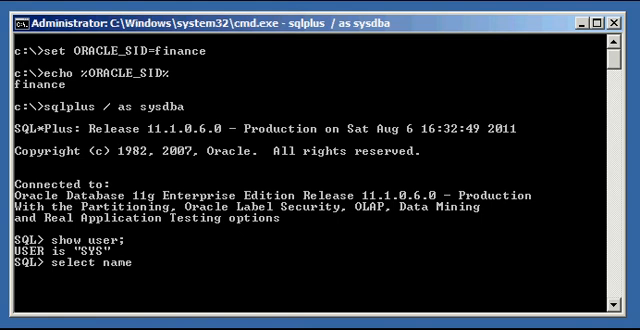
type("from v$databsae")
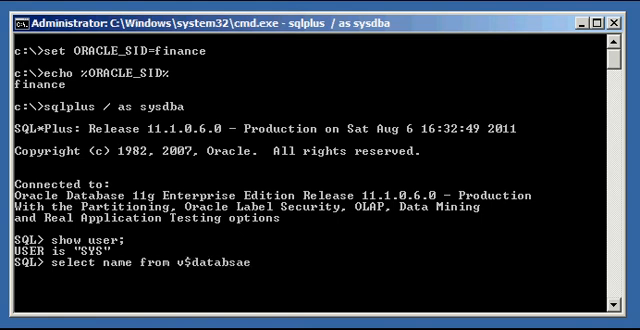
type("ase;")
key("Return")
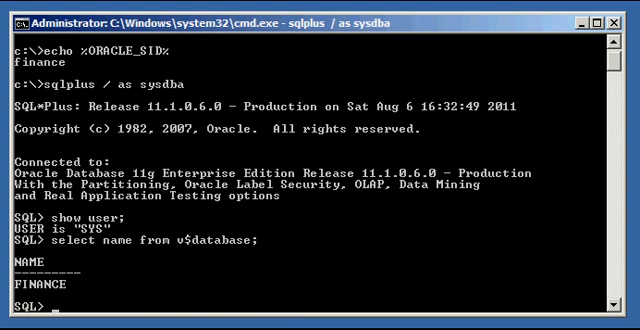
Step: Query dba_users for username 'RICH' to confirm the account exists
type("select username")
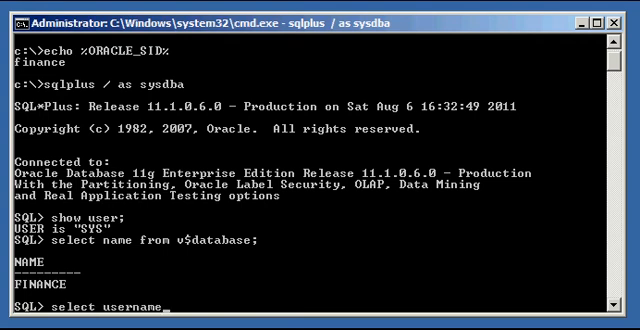
type("from dba_users where username")
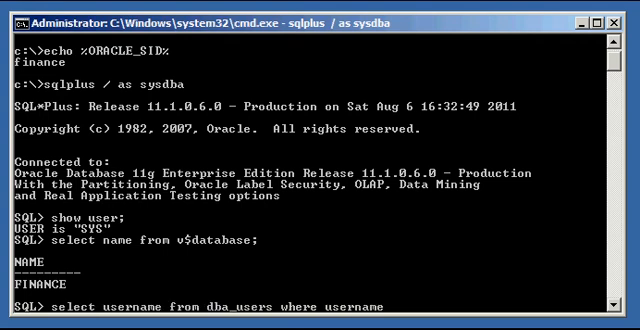
type("= 'RICH';")
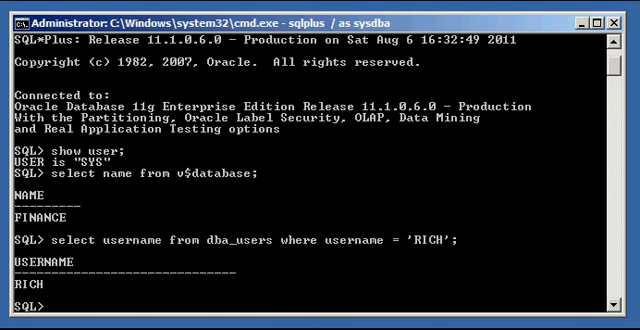
Step: Query dba_sys_privs for RICH's grants, showing CREATE SESSION and CREATE TABLE
type("select grante")
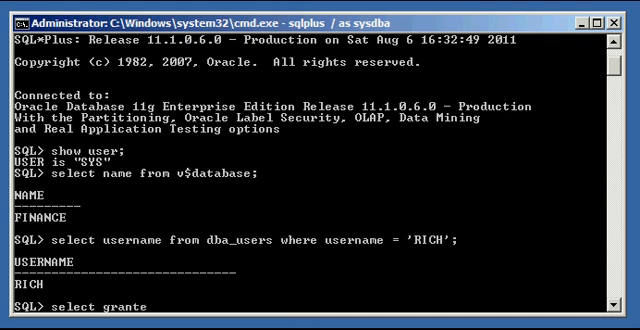
type("e,pri")
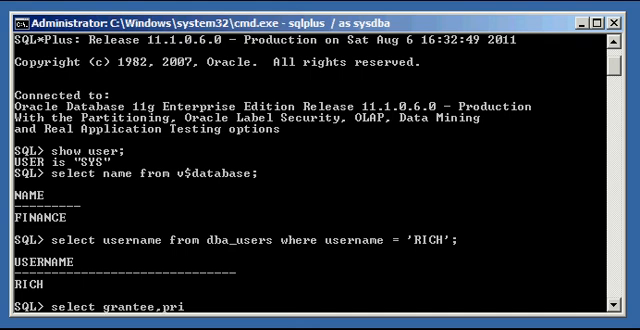
type("vilege from")
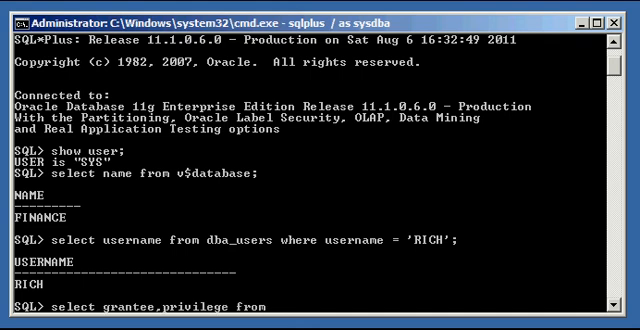
type("dba_sys_")
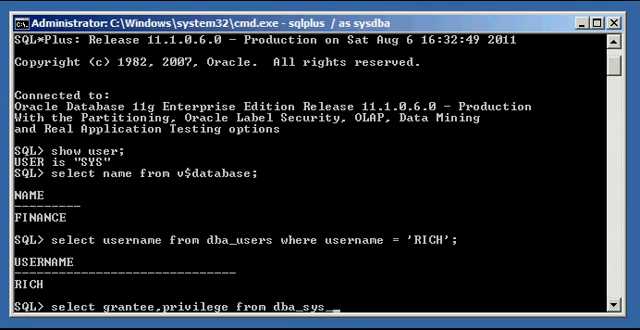
type("privs where grantee = ;")
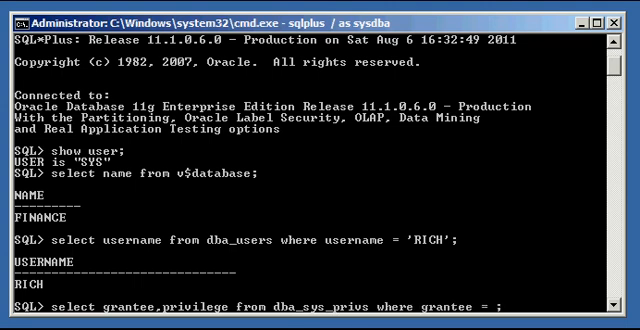
type("'JUSTIN';")
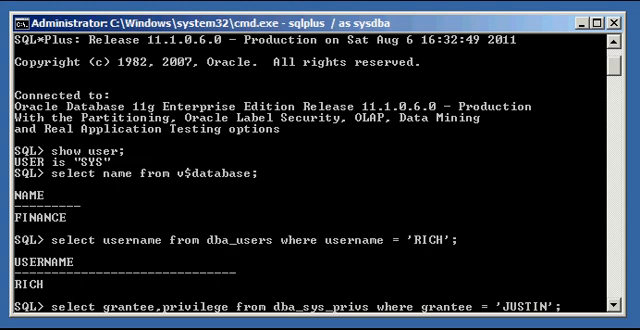
type("ri")
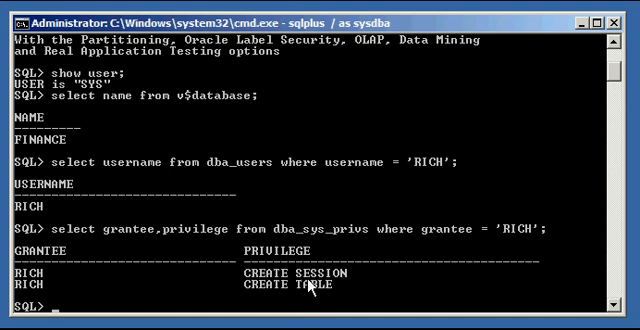
mouse_move(396, 289)
type("sqlplu")
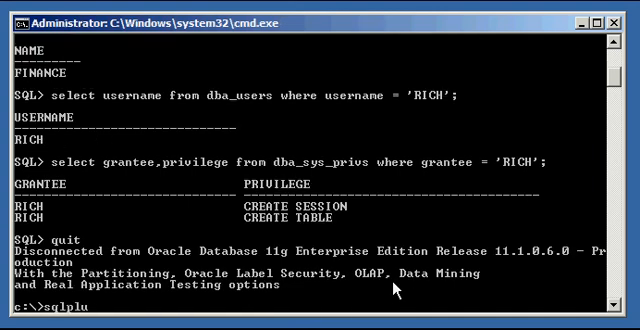
Step: Start a new sqlplus session and log in with user name rich
key("Return")
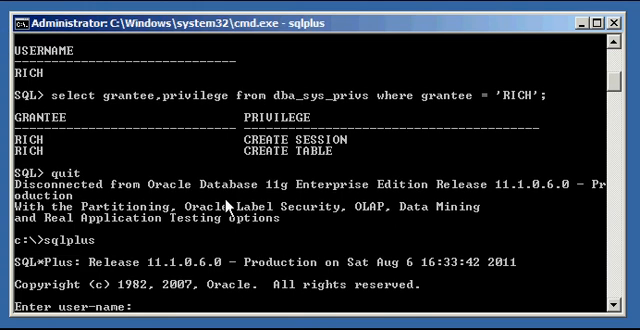
type("rich")
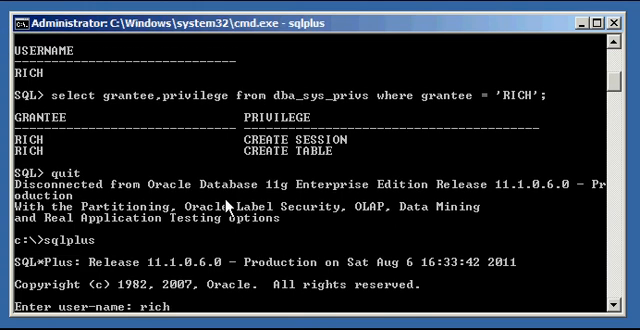
key("Return")
type("show user;")
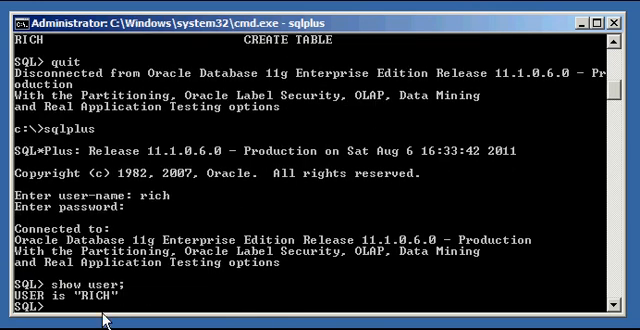
mouse_move(622, 40)
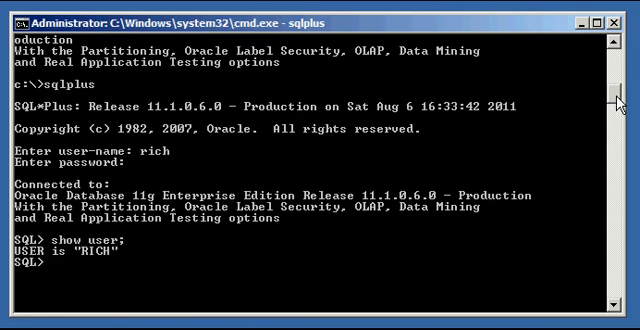
Step: Create table PHONES with a single NUMBER(10) column named phone
type("create table")
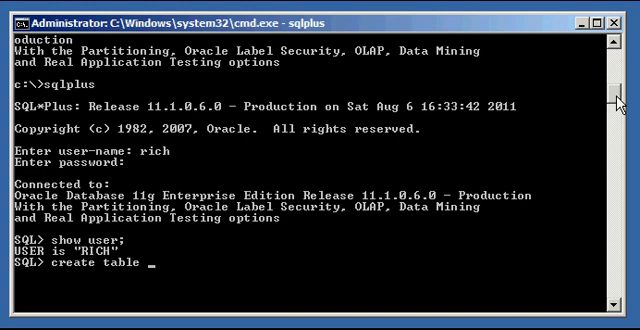
type("phon")
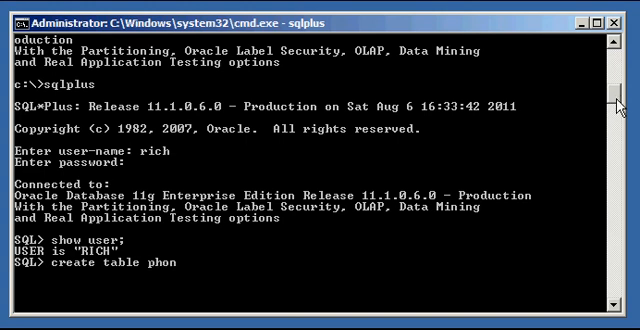
type("es (")
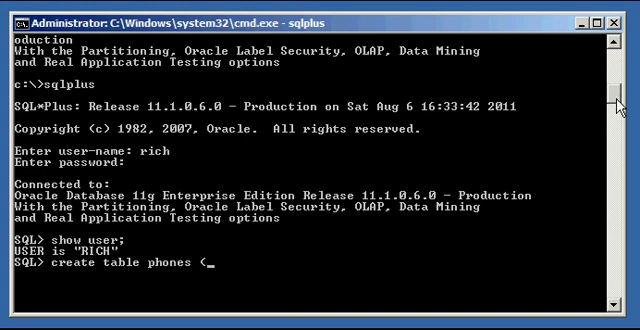
type("ne (")
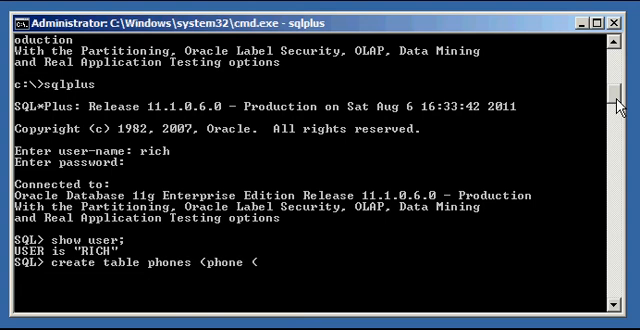
type("number(")
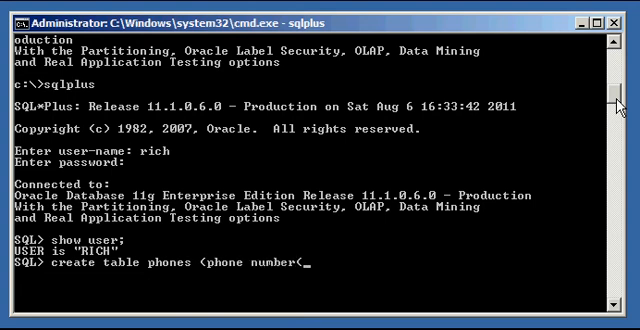
type("10));")
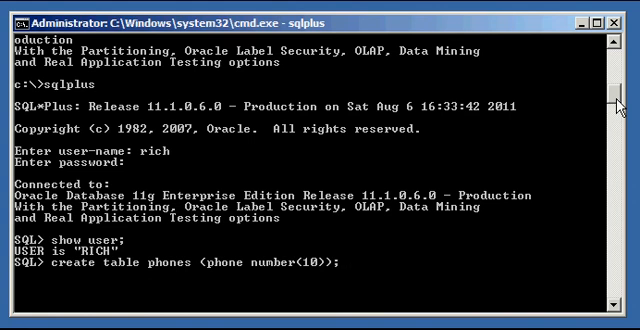
key("Return")
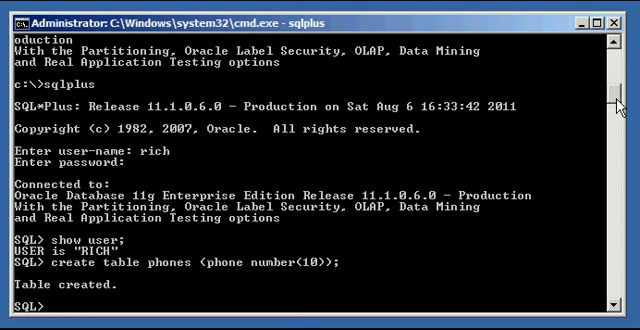
Step: Describe PHONES, look it up in user_tables, then quit SQL*Plus
type("desc phones;")
type("select * from phones;")
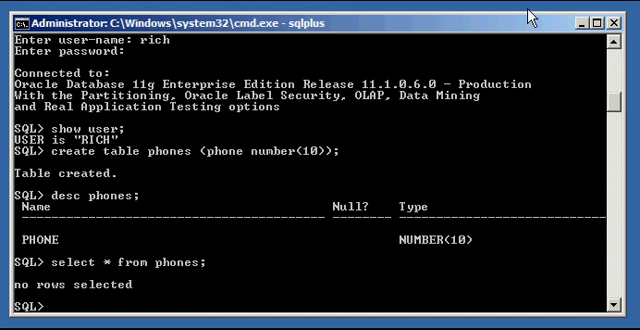
type("s")
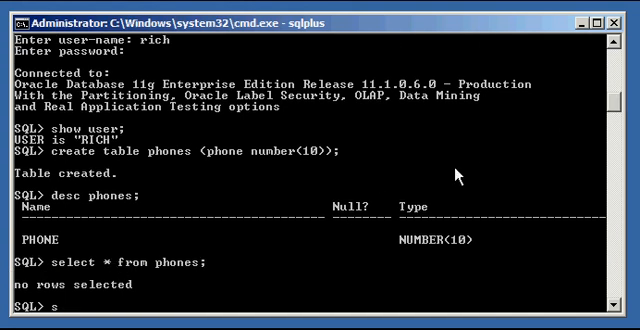
type("elect table_name")
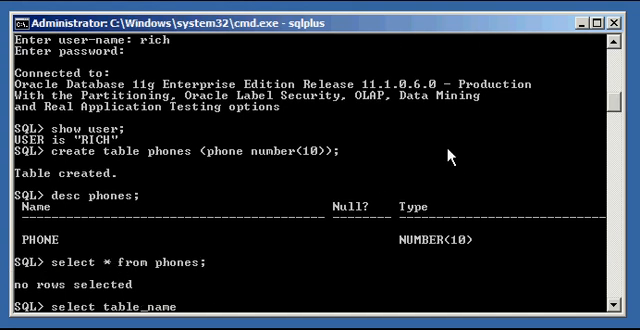
type("from user_table")
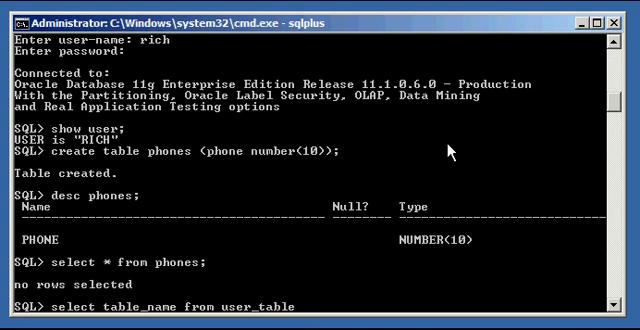
type("s where table_name = ['")
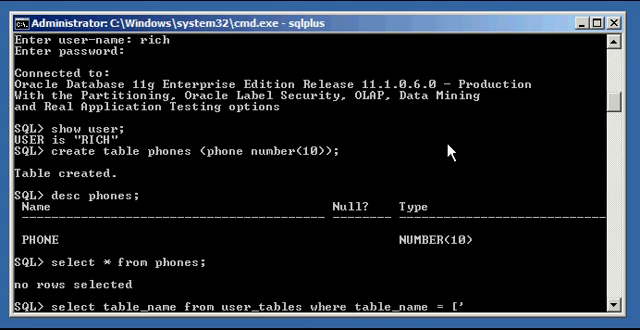
type("PHOES';")
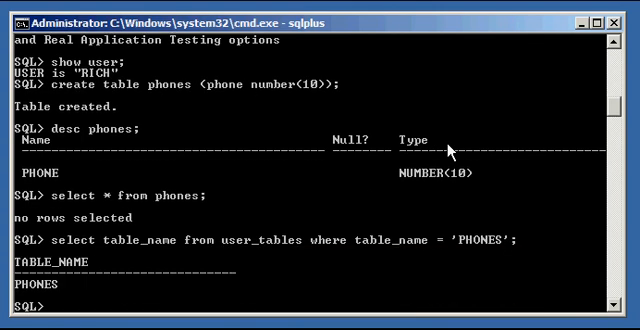
type("quit")
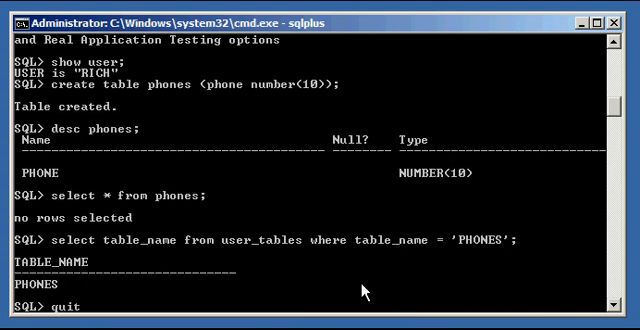
key("Return")
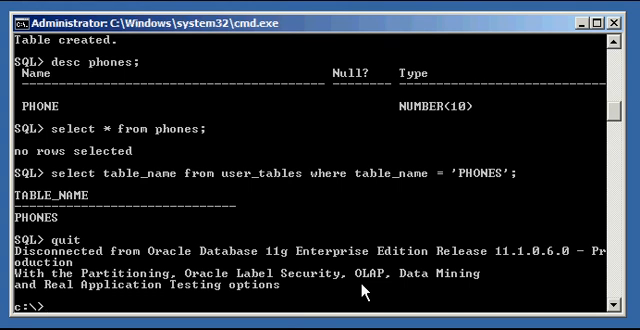
Step: Relaunch sqlplus and rerun the dba_sys_privs query for grantee 'RICH'
type("sqlplus / as sysdba")
type("select table_name from user_tables where table_name = 'PHONES';")
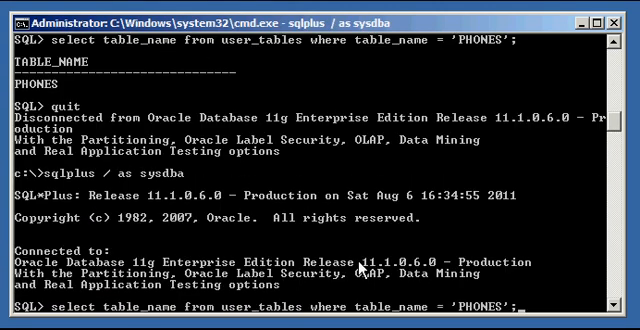
type("rich")
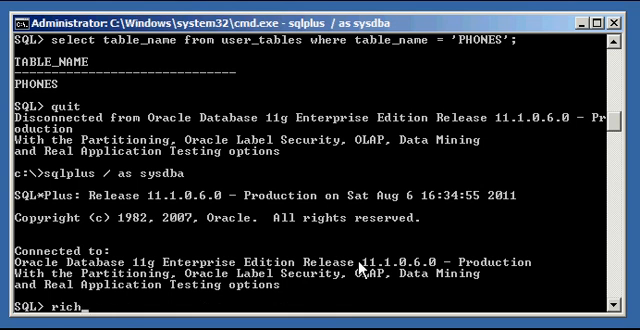
type("select grantee,privilege from dba_sys_privs where grantee = 'RICH';")
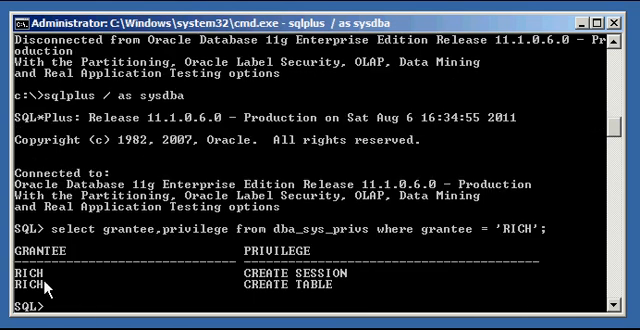
mouse_move(335, 283)
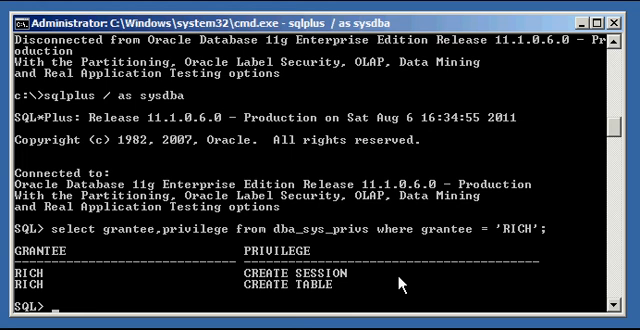
Step: Run 'revoke create table from rich;' and begin quitting SQL*Plus
type("revoke")
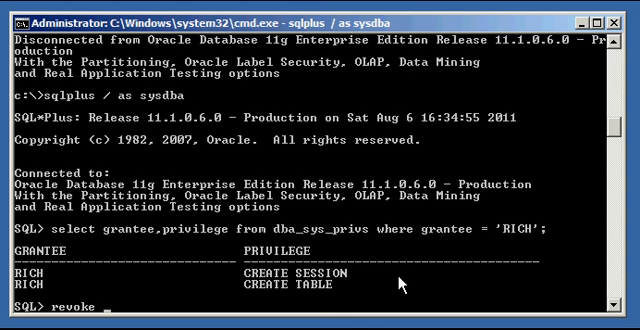
type("create ta")
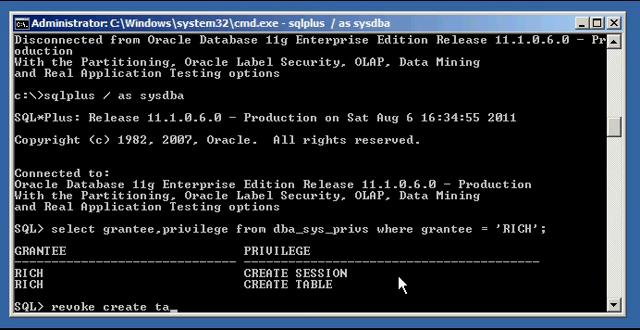
type("ble from")
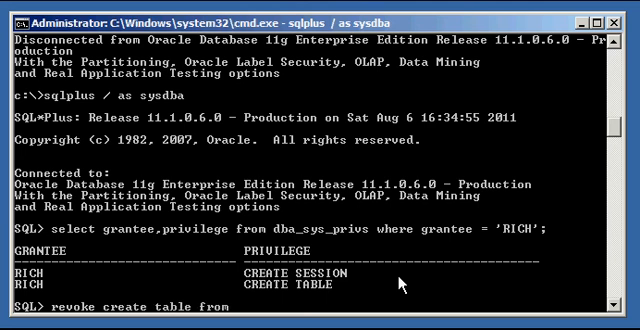
type("rich;")
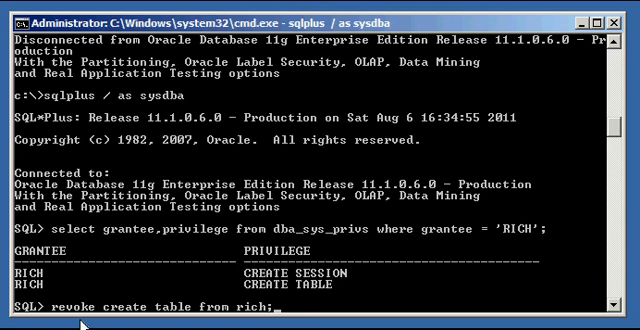
mouse_move(80, 315)
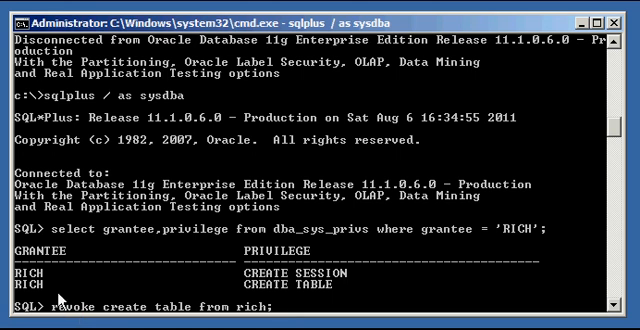
mouse_move(152, 311)
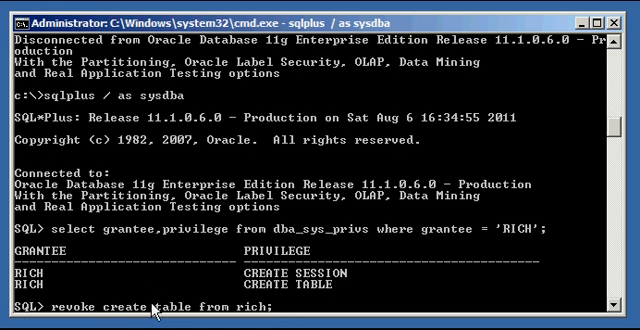
mouse_move(230, 307)
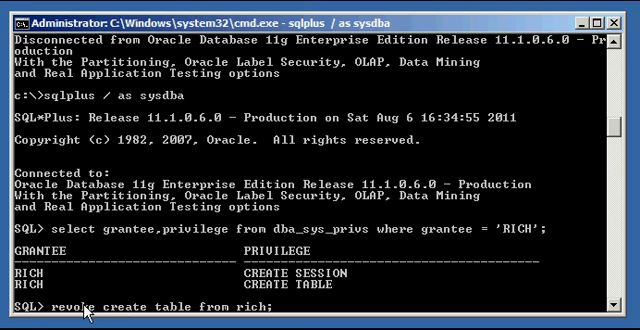
mouse_move(95, 315)
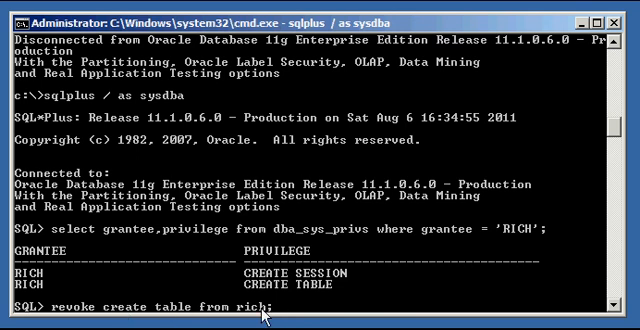
key("Return")
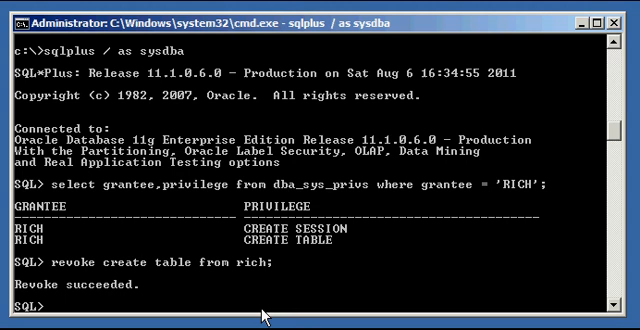
type("quit")
type("show user;")
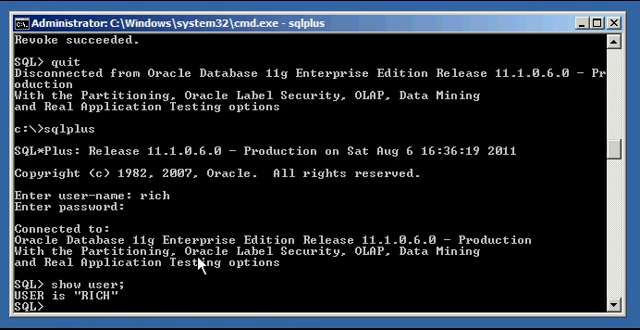
Step: As RICH, attempt to create table friends, which fails with ORA-01031
type("create table")
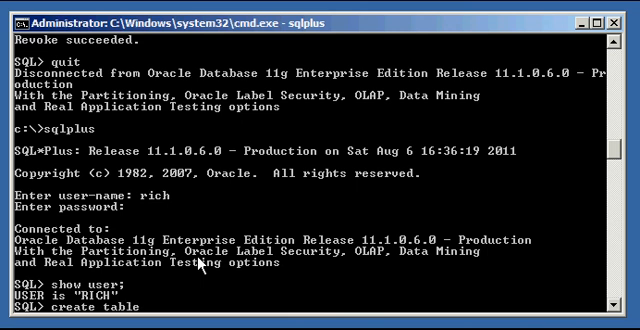
type("frien")
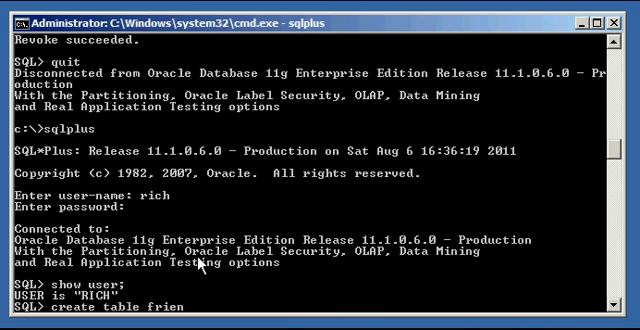
type("ds (ne")
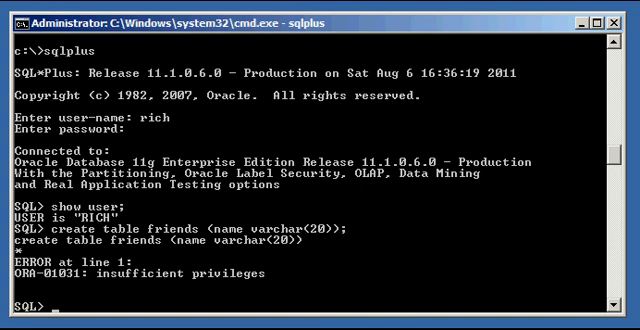
type("q")
type("select grantee,privilege from dba_sys_privs where grantee = 'RICH';")
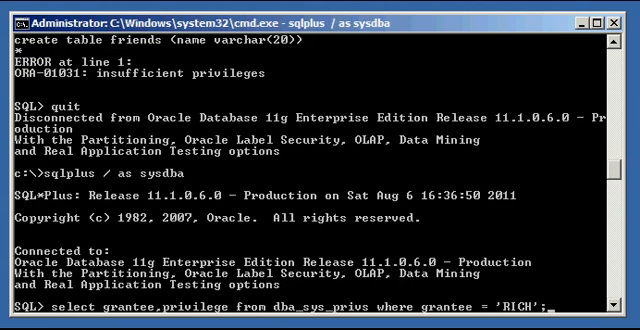
Step: Rerun RICH's dba_sys_privs query, now listing only CREATE SESSION
key("Return")
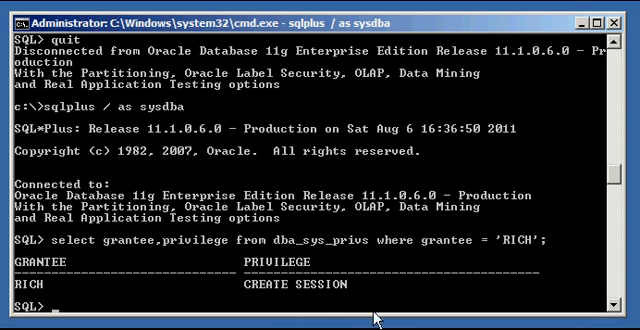
type("revoke create")
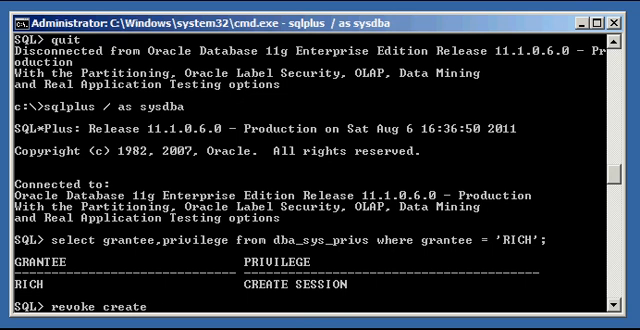
Step: Revoke CREATE SESSION from rich, confirm the dba_sys_privs query returns no rows, then quit
type("session from rich;")
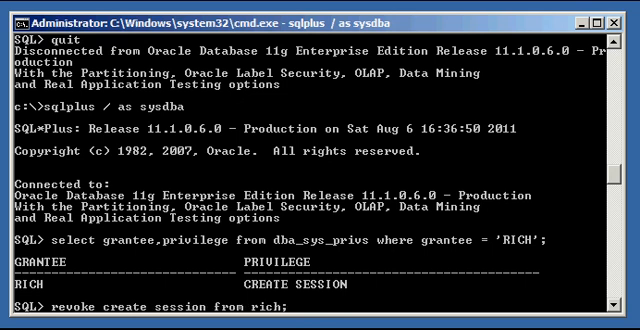
key("Return")
type("revoke create session from rich;")
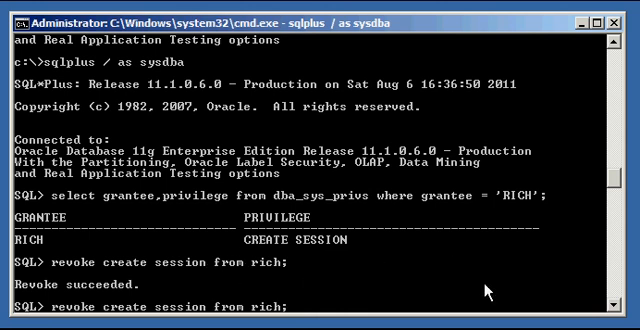
key("Return")
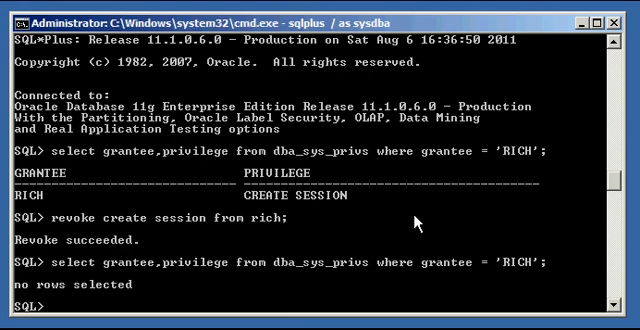
type("quit")
type("sqlplus")
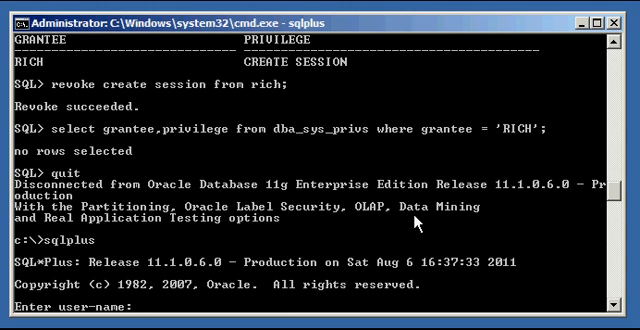
Step: Enter 'rich' as the user name at the new SQL*Plus login prompt
type("rich")
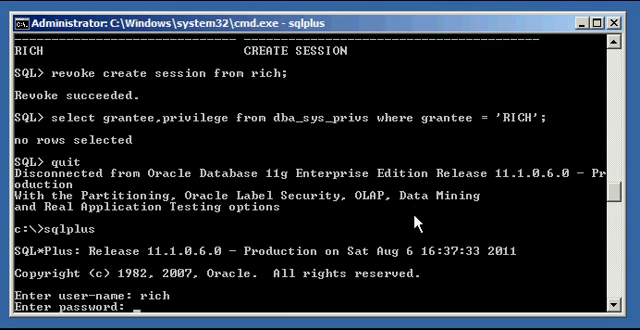